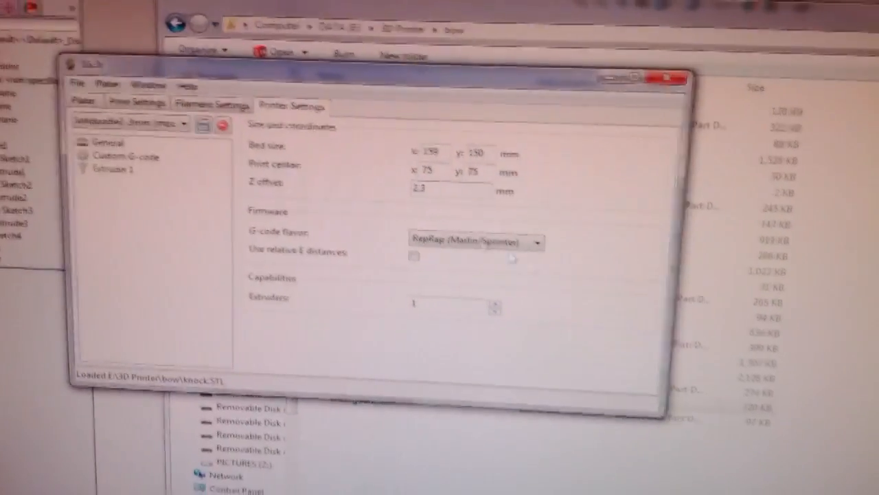
Return to the Plater and export the four knock.STL copies as G-code
click(62, 102)
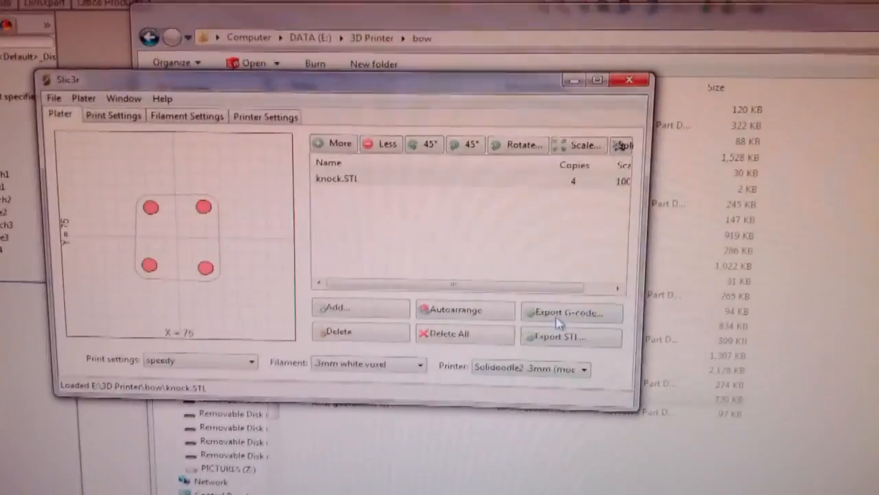
click(571, 312)
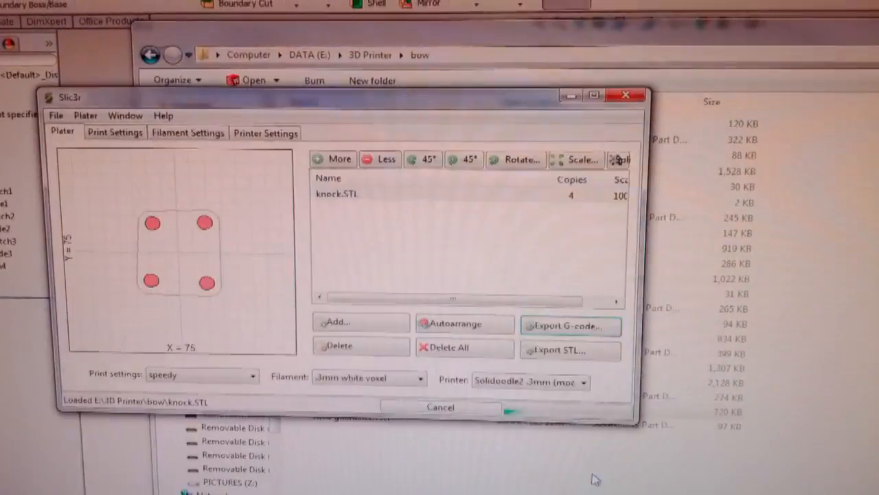
click(572, 326)
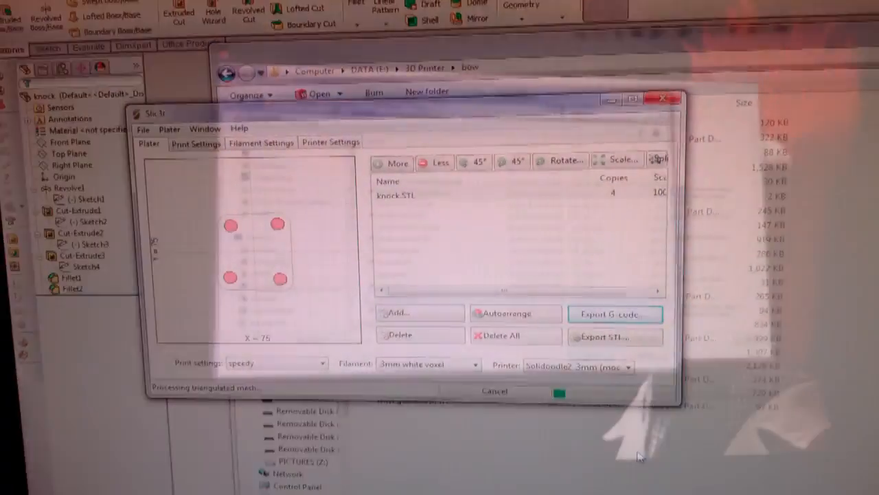